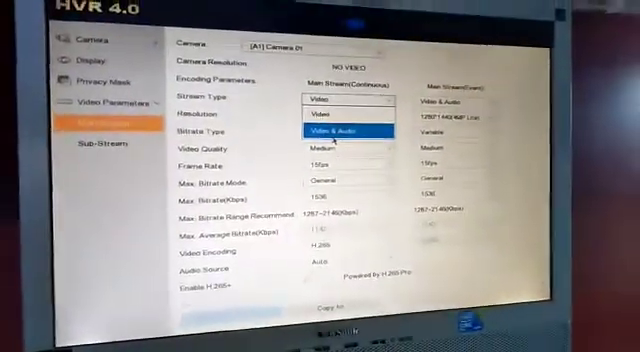
# - Choose Video & Audio as the Main Stream's stream type for camera 01
pyautogui.click(340, 128)
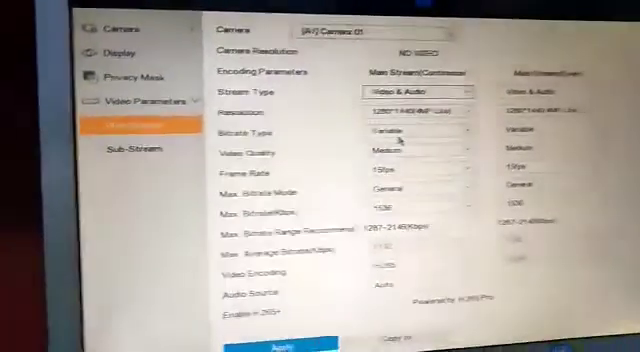